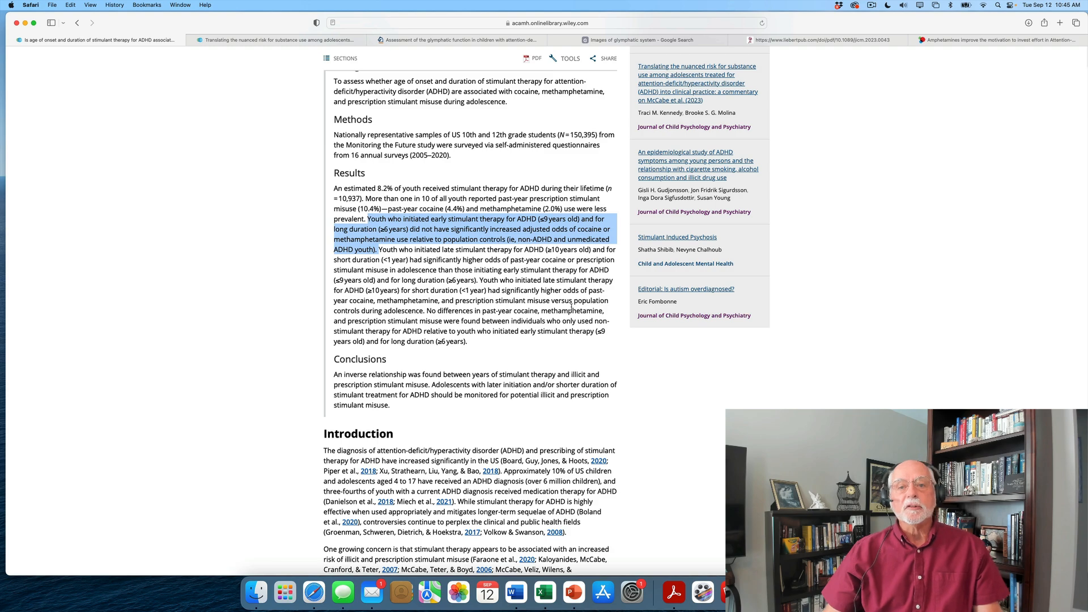
Scroll through the open substance-use commentary page to read further down
scroll(up, 3)
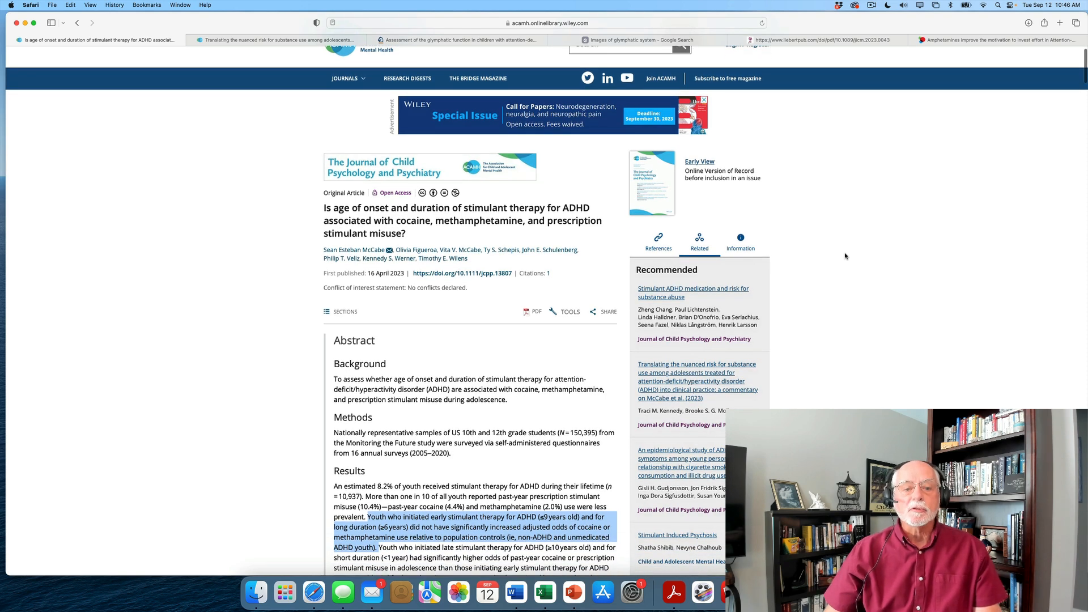
scroll(down, 3)
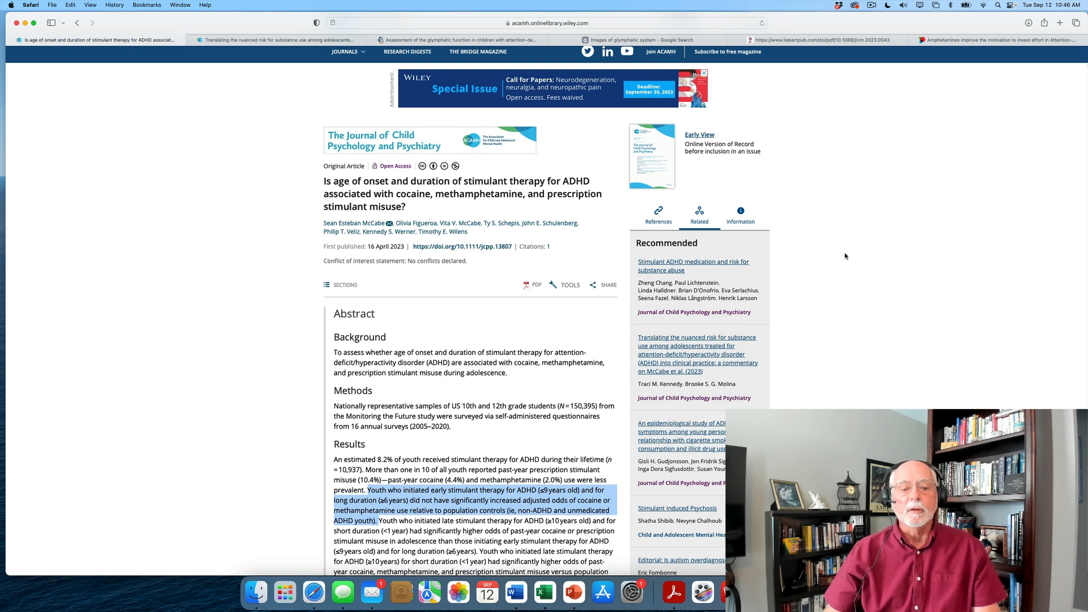
scroll(down, 3)
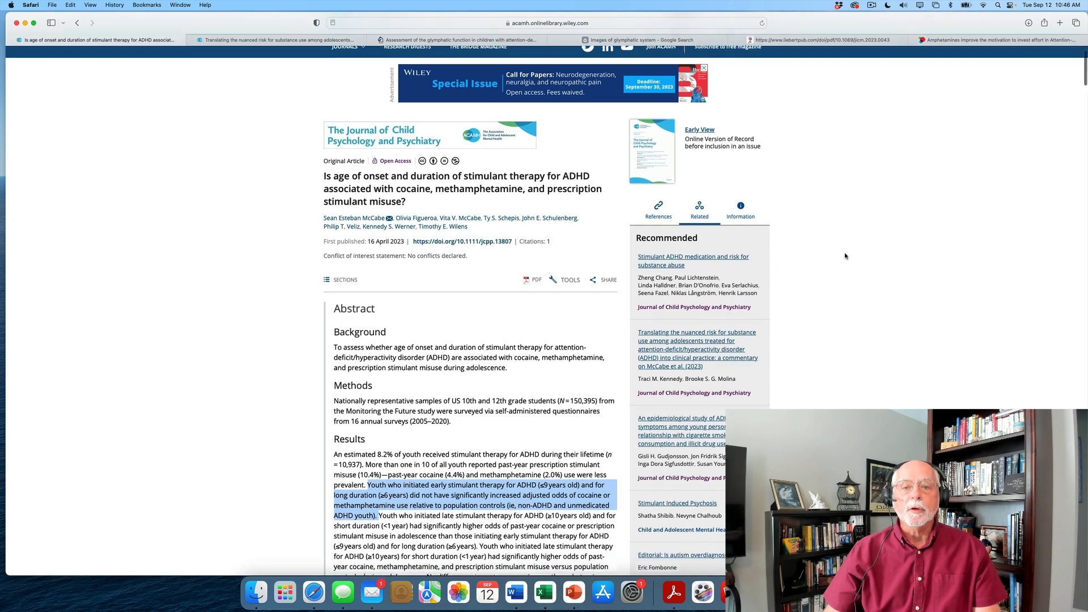
scroll(down, 3)
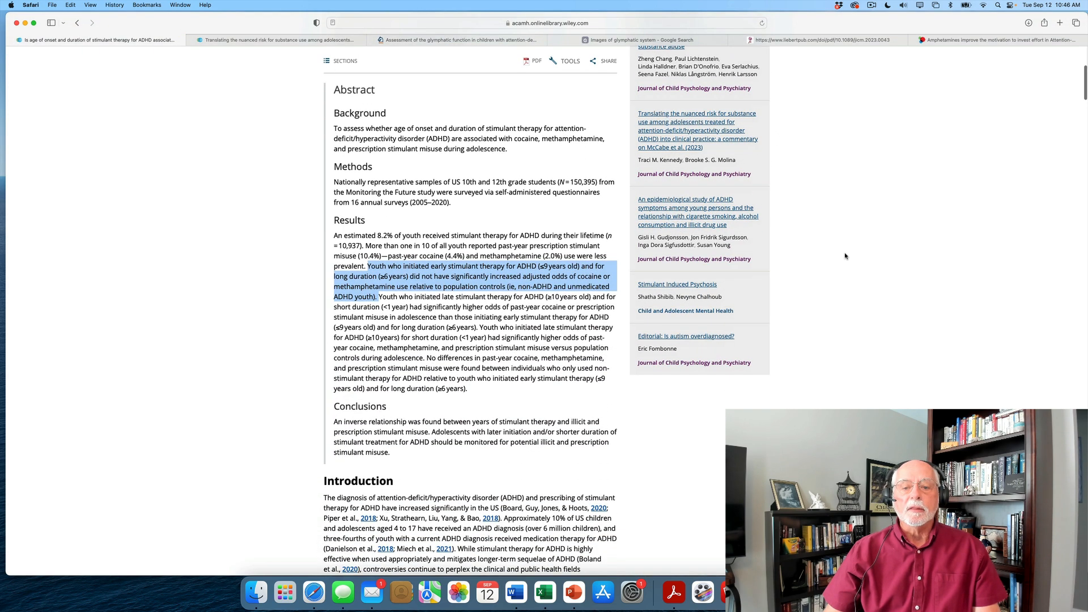
mouse_move(583, 189)
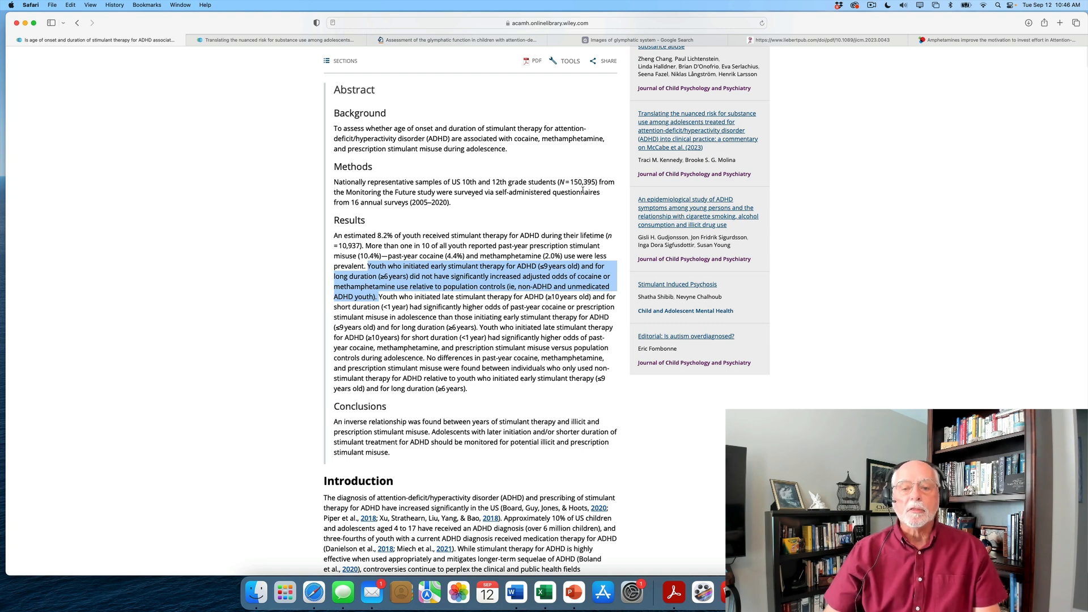
mouse_move(576, 208)
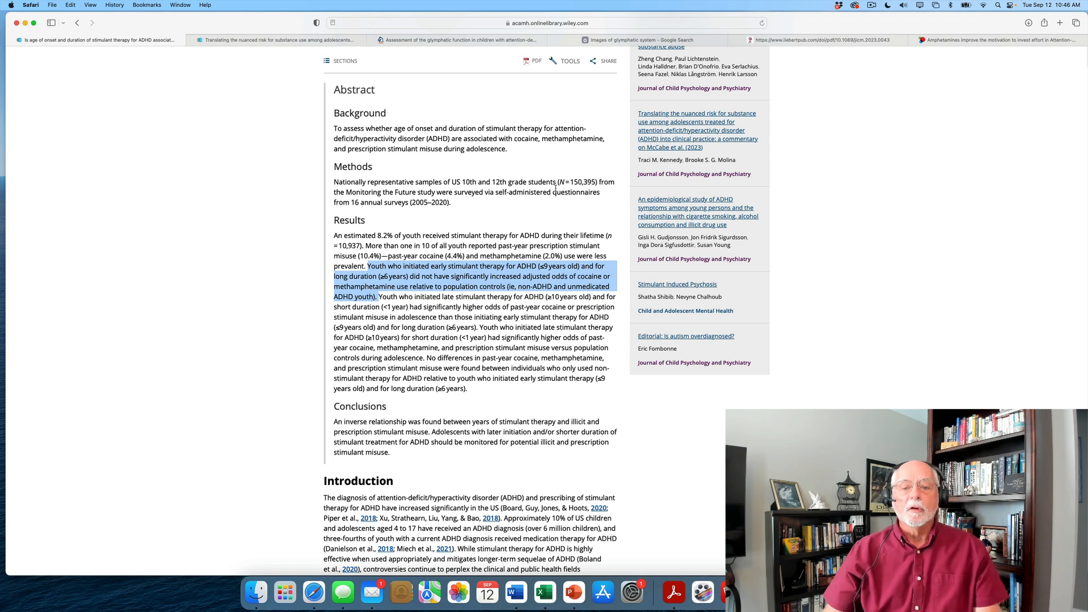
mouse_move(552, 223)
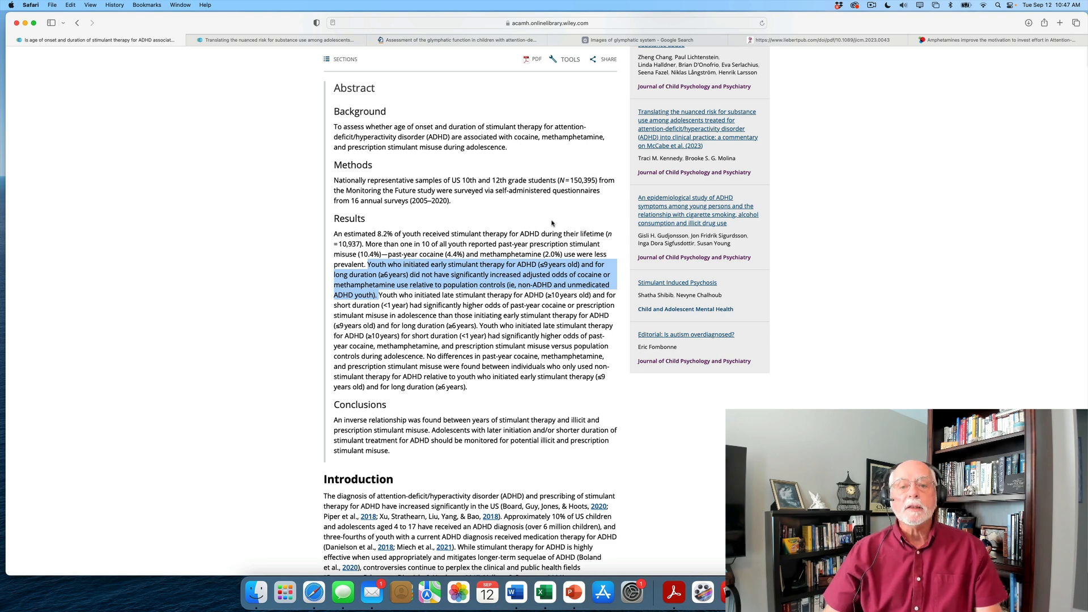
scroll(down, 3)
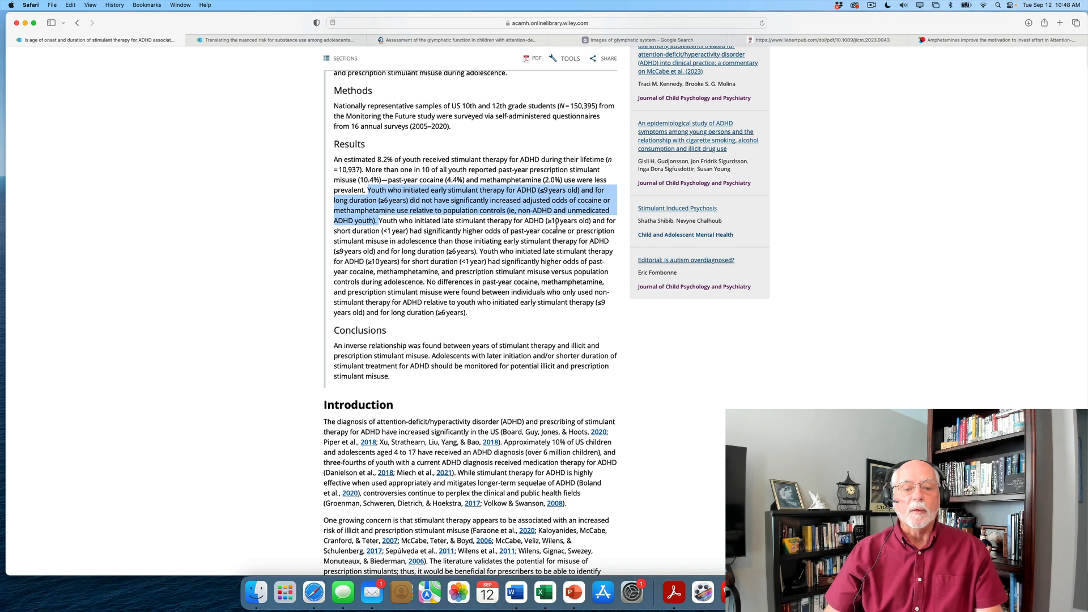
scroll(down, 3)
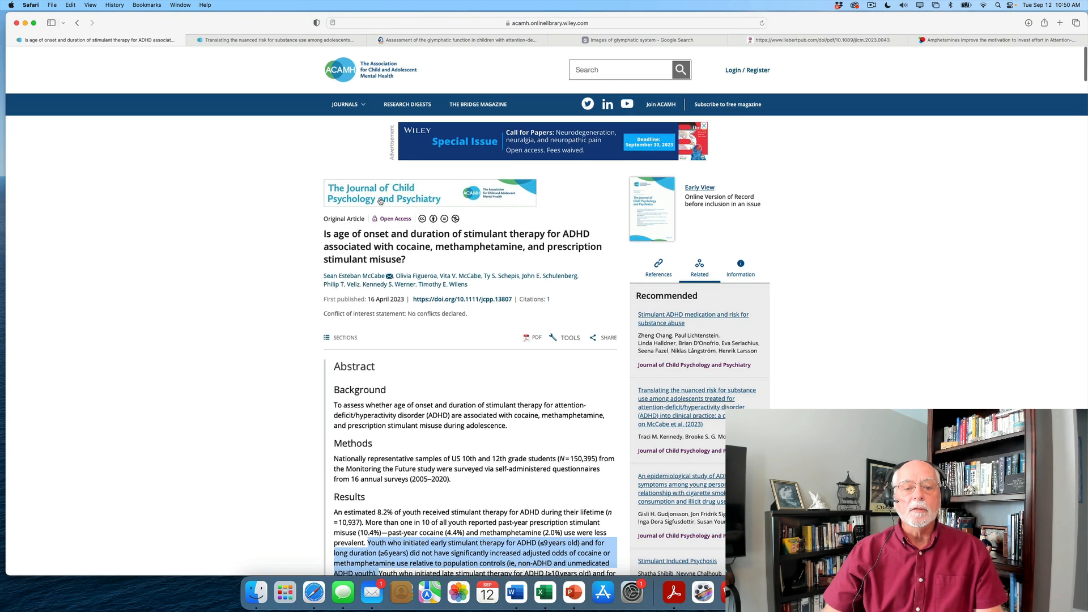
Switch to the commentary on McCabe et al. (2023) and scroll down through it
click(276, 40)
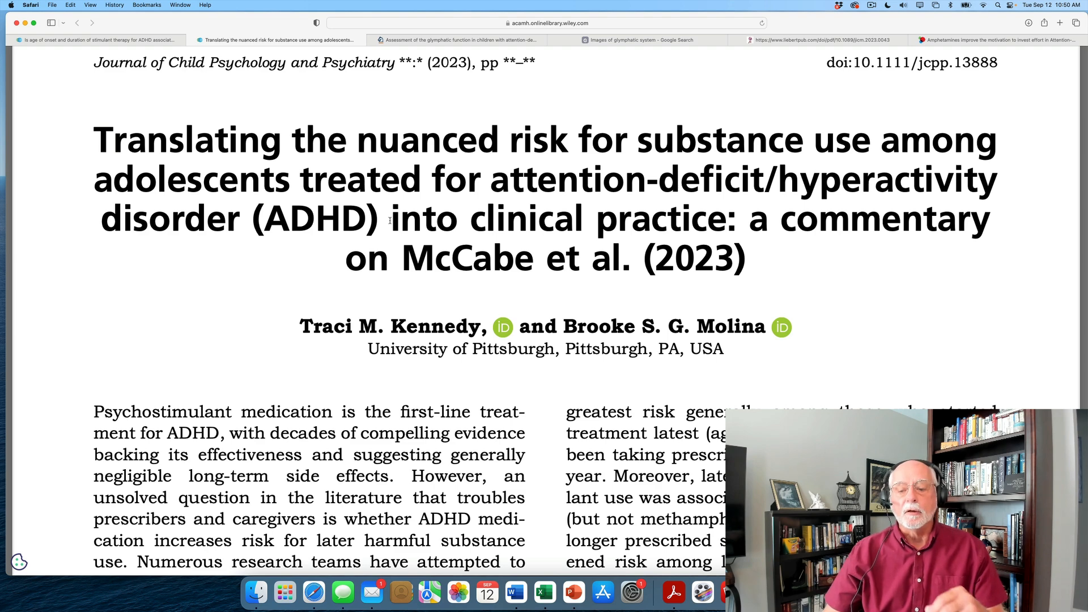
scroll(down, 3)
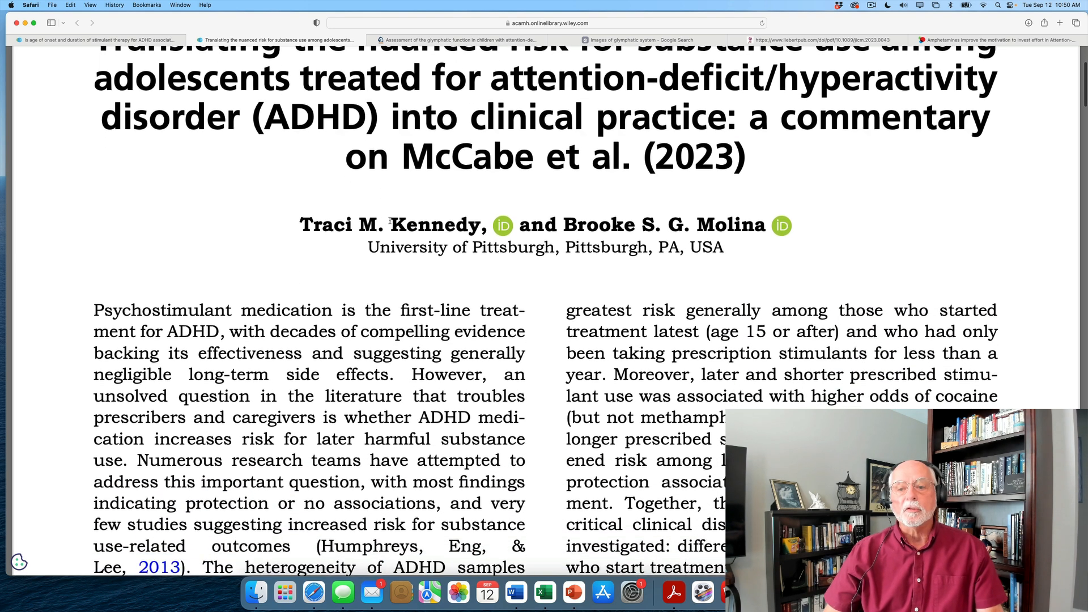
scroll(down, 3)
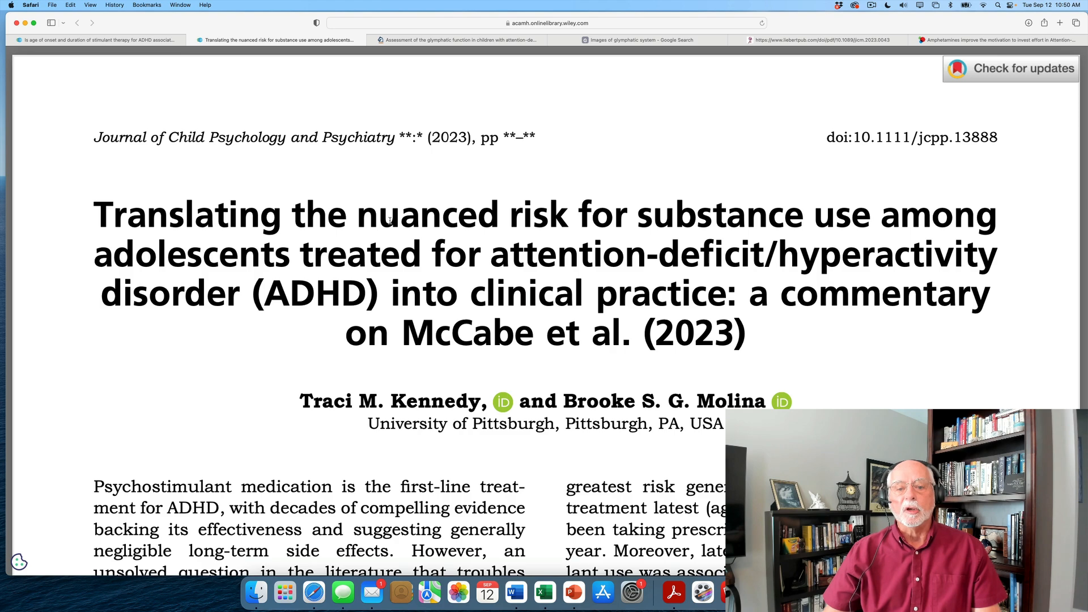
scroll(down, 3)
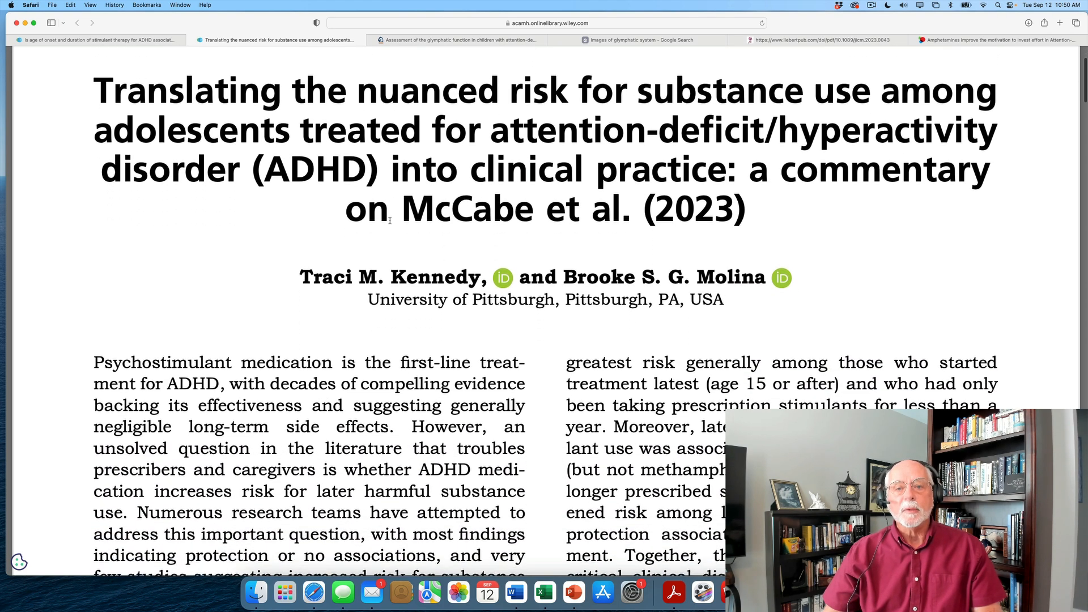
scroll(down, 3)
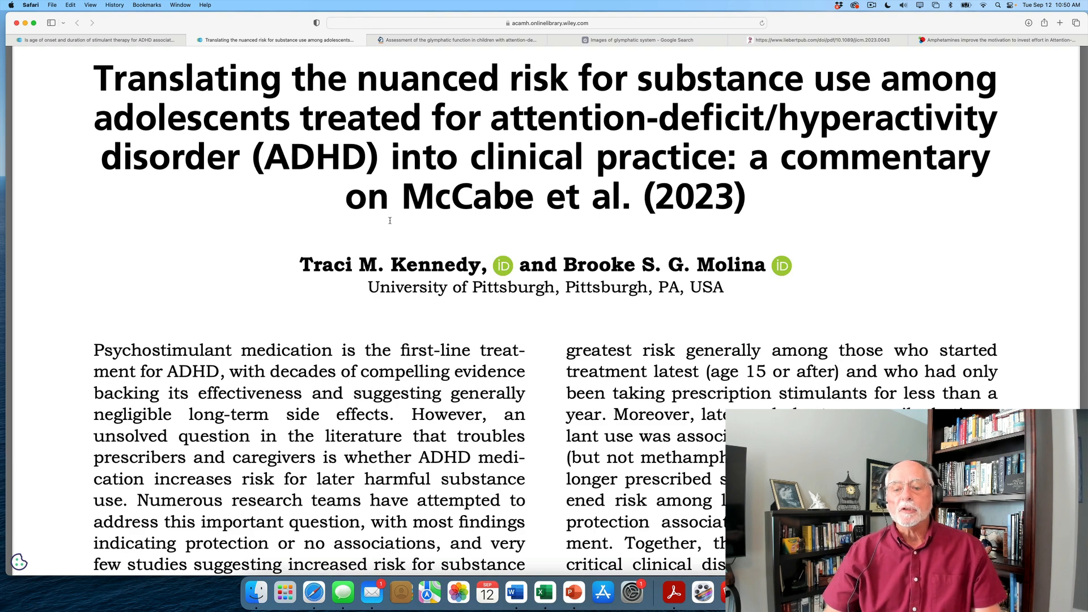
scroll(down, 3)
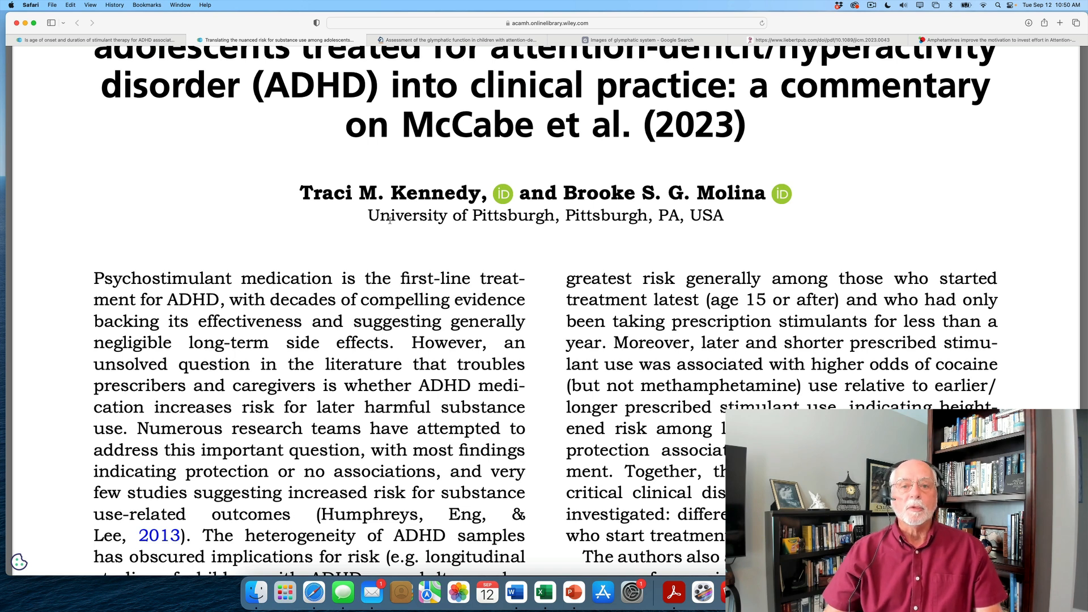
scroll(down, 3)
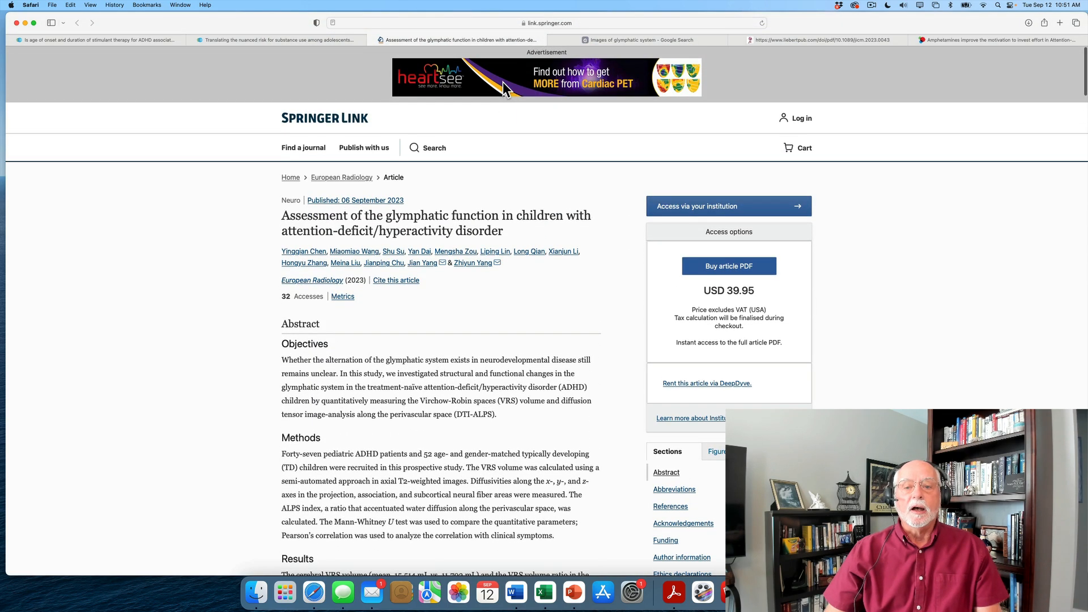
scroll(down, 3)
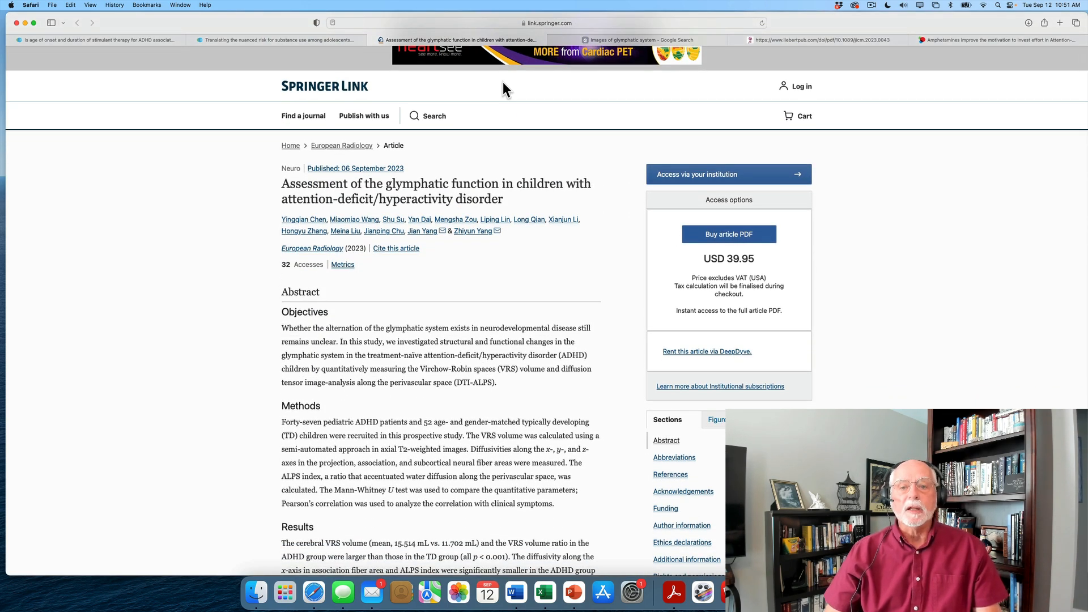
scroll(down, 3)
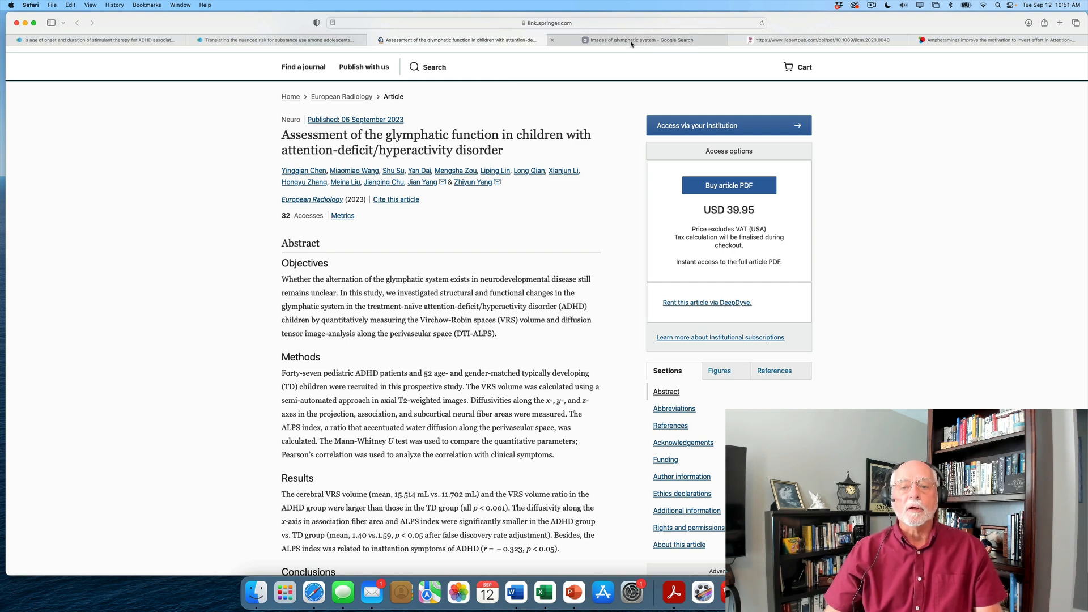
Switch to the Google image results tab for 'glymphatic system'
click(637, 39)
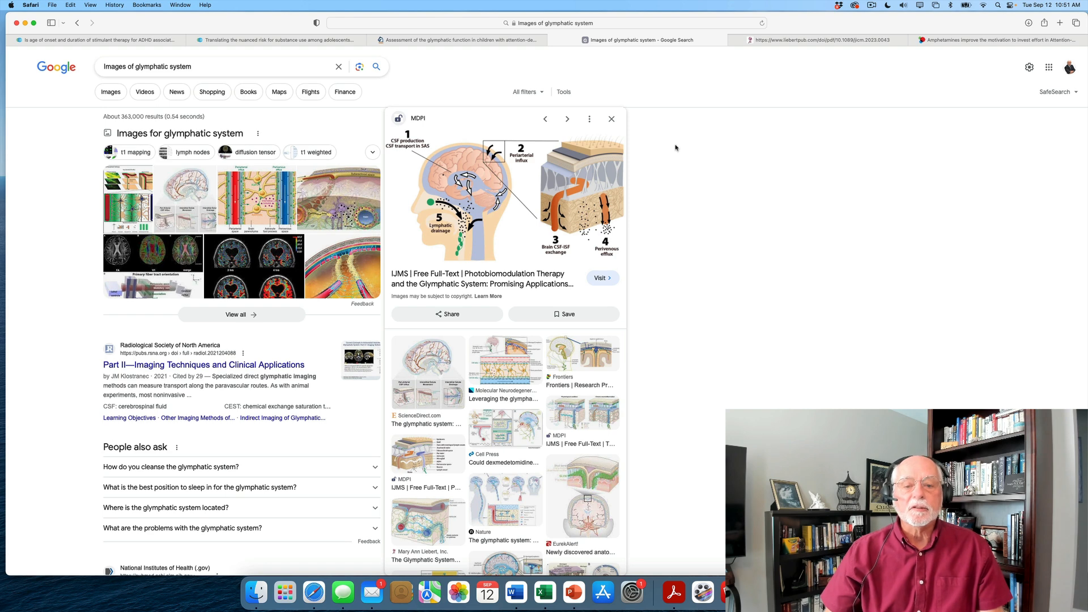
mouse_move(488, 246)
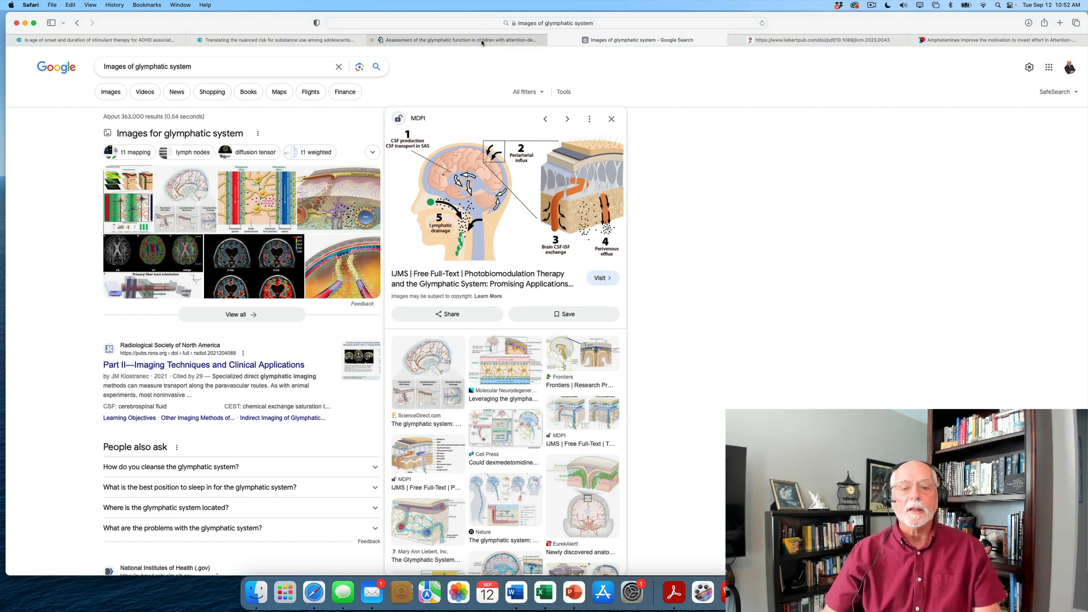
Return to the Springer Link glymphatic-function article tab
click(458, 40)
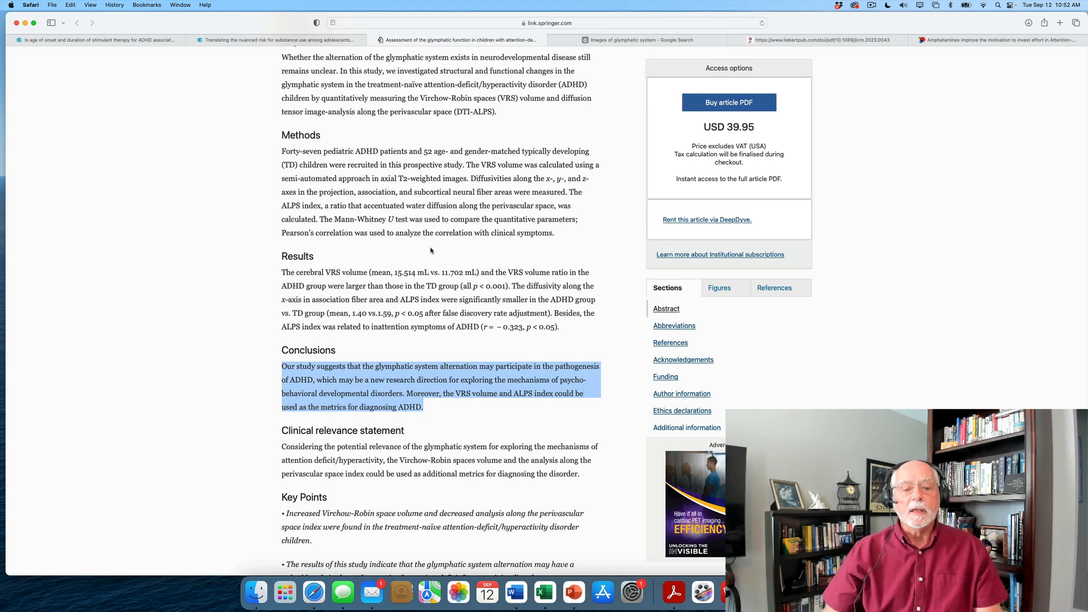
mouse_move(399, 253)
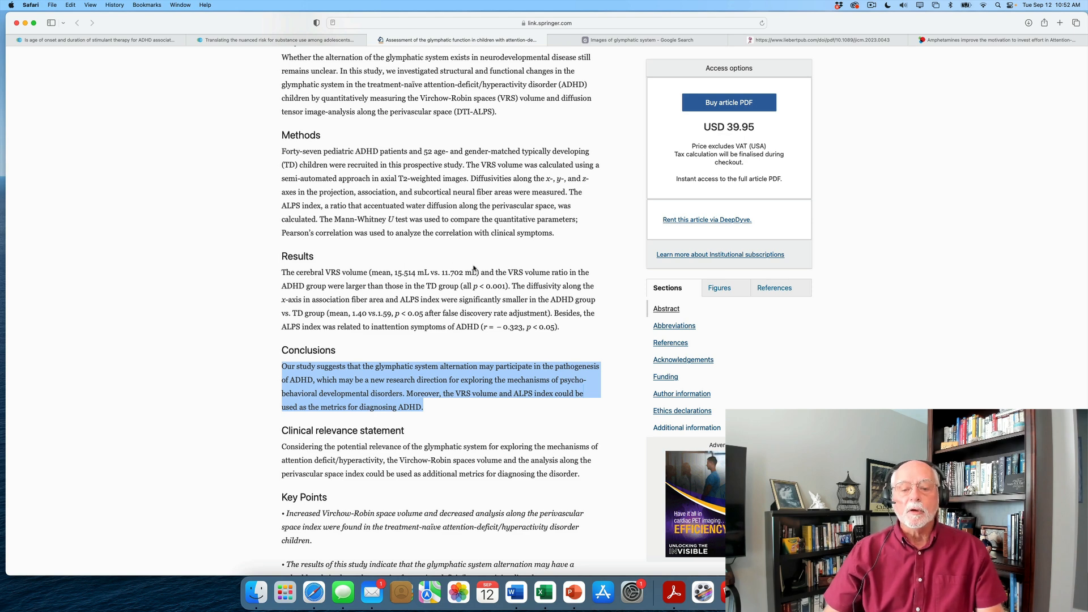
mouse_move(483, 269)
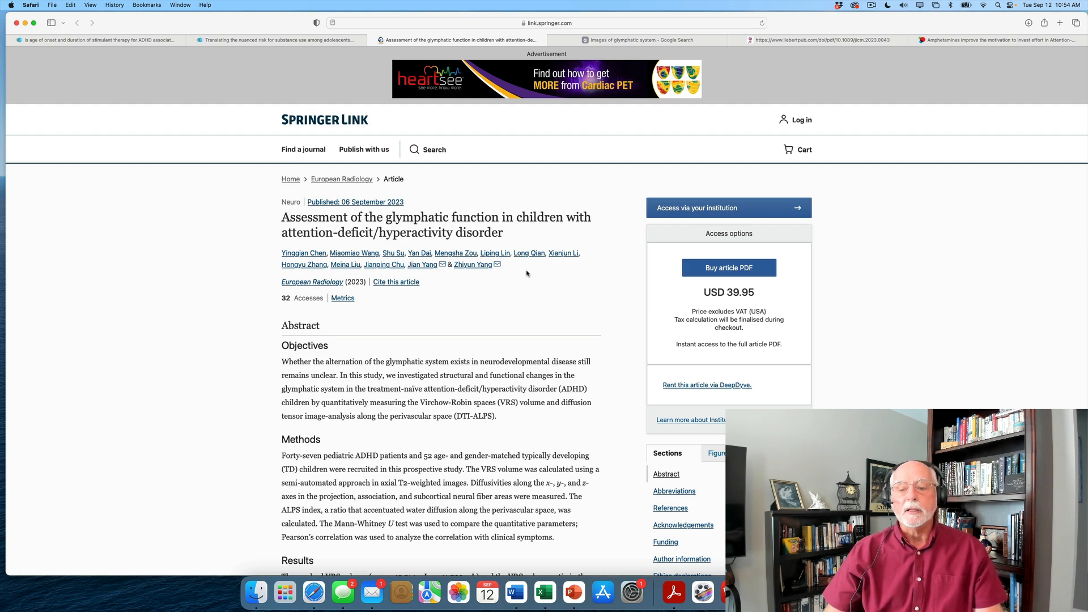
mouse_move(744, 79)
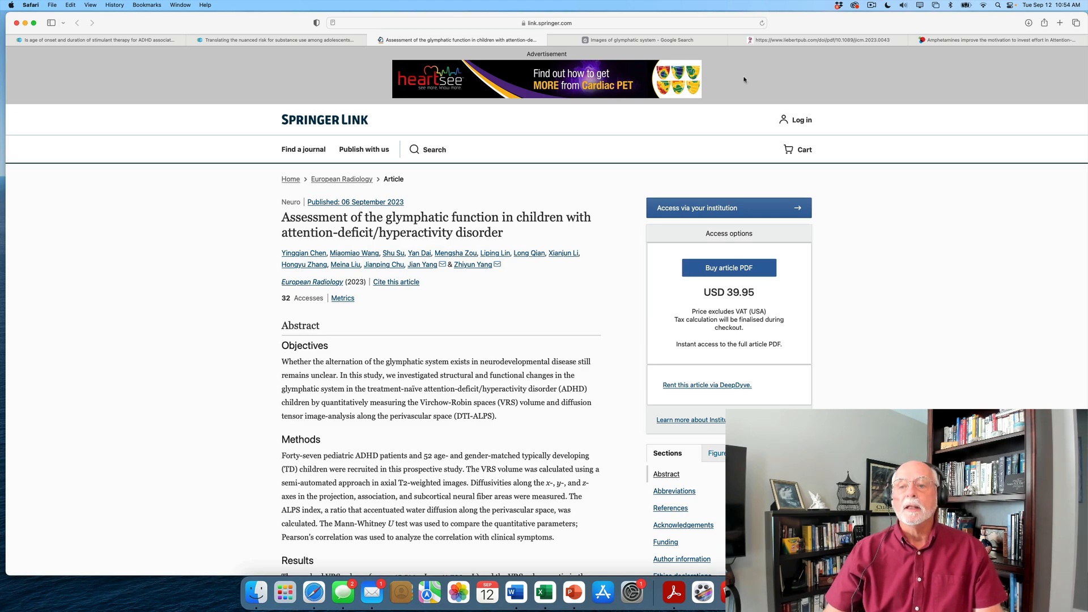
Open the homeopathic ADHD trial PDF tab and scroll down to its abstract
click(819, 40)
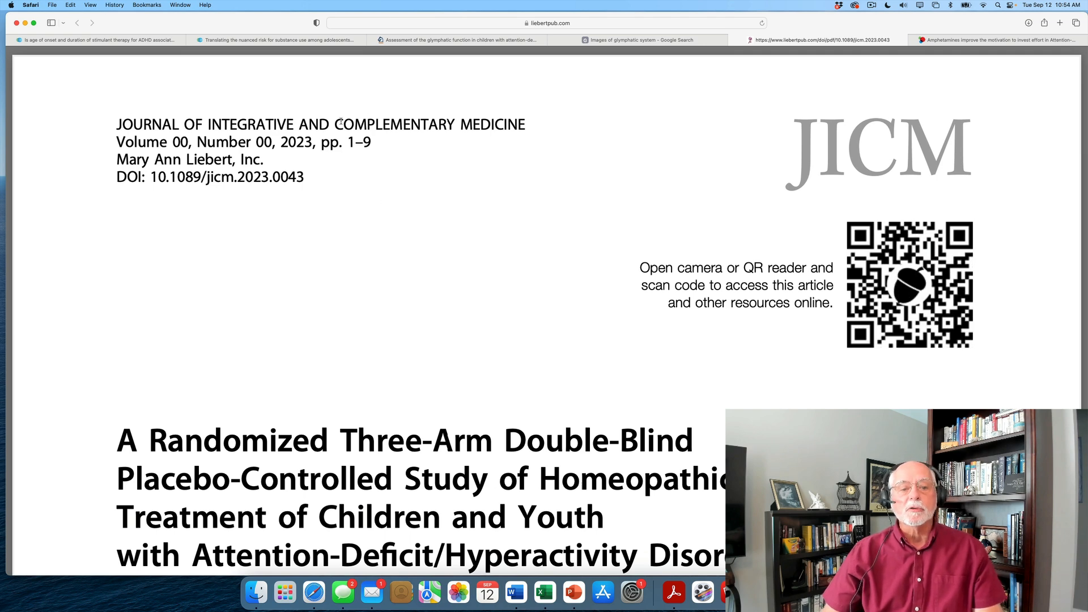
scroll(down, 3)
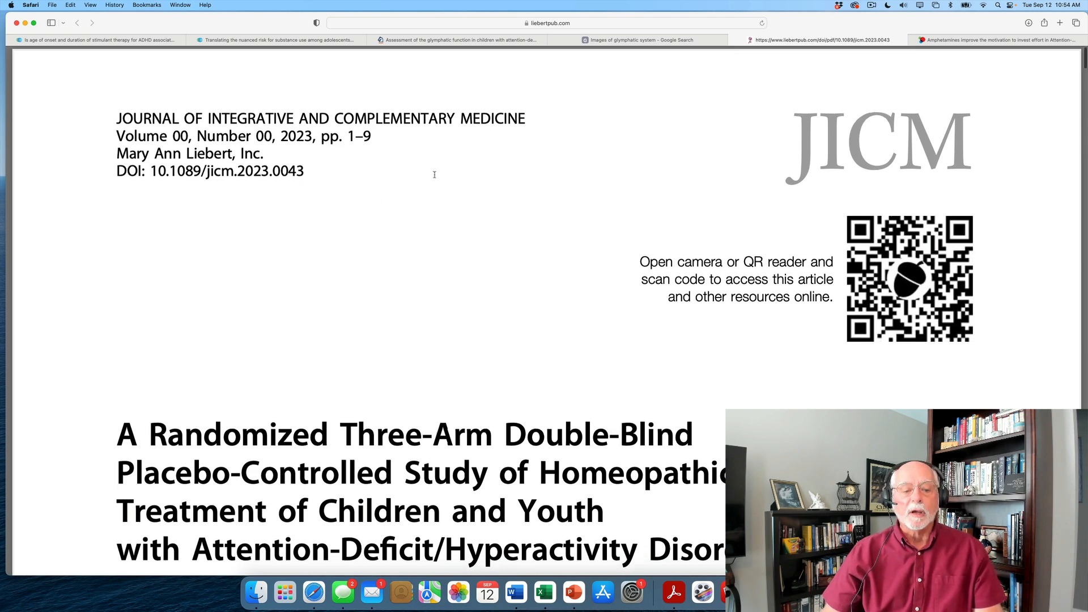
scroll(down, 3)
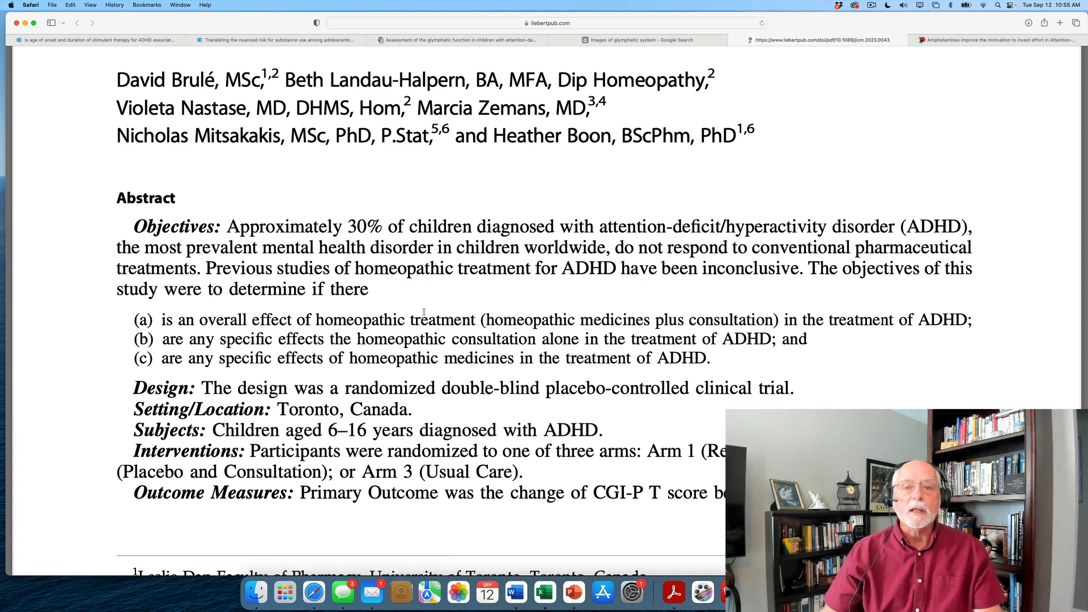
Scroll slightly further to reveal the abstract's Interventions and Outcome Measures
scroll(down, 3)
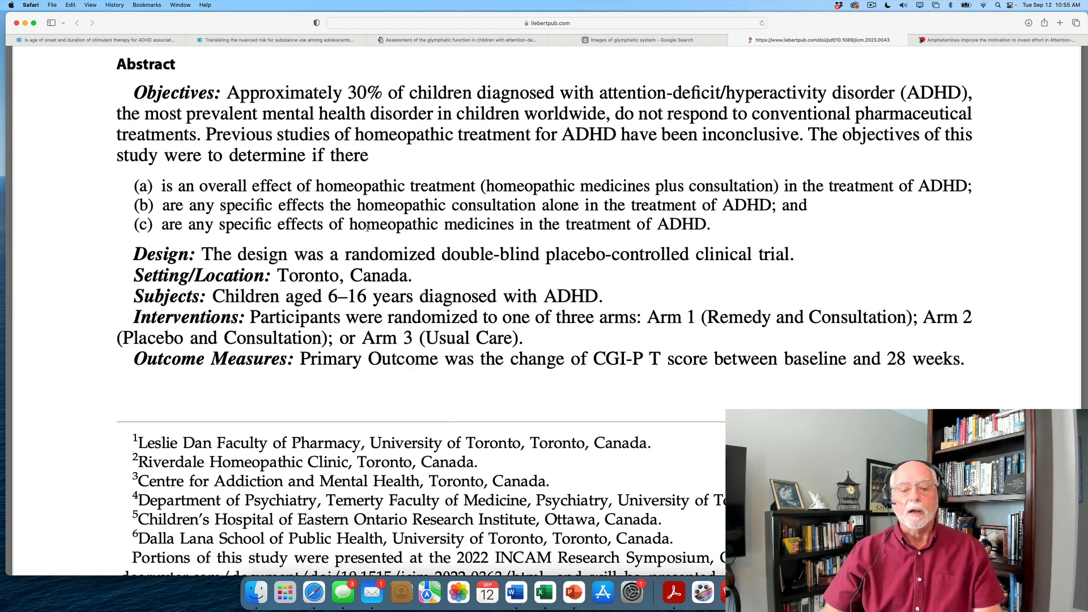
scroll(down, 3)
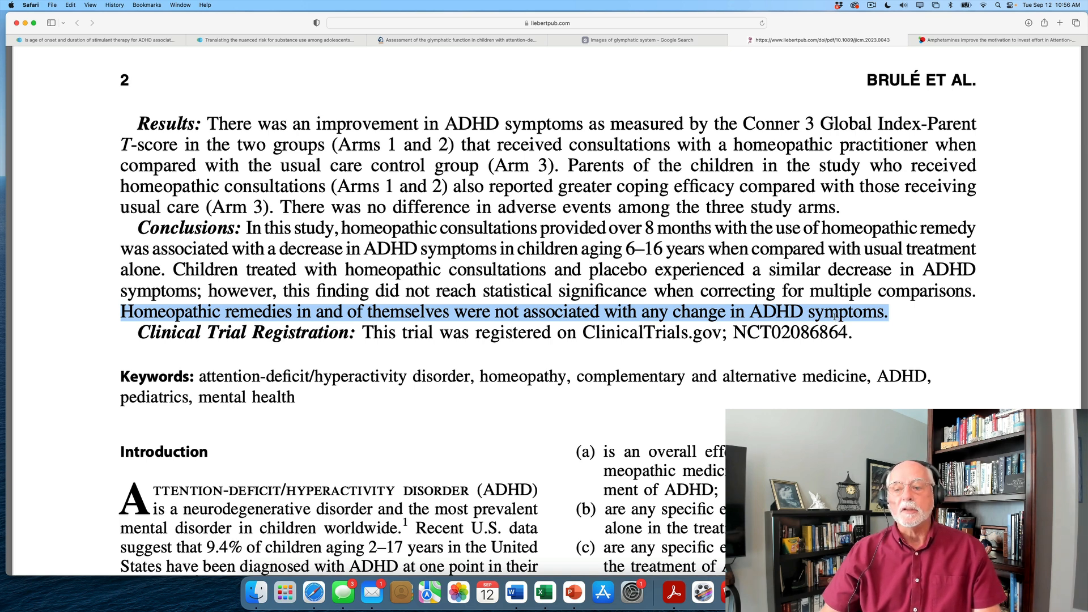
mouse_move(531, 160)
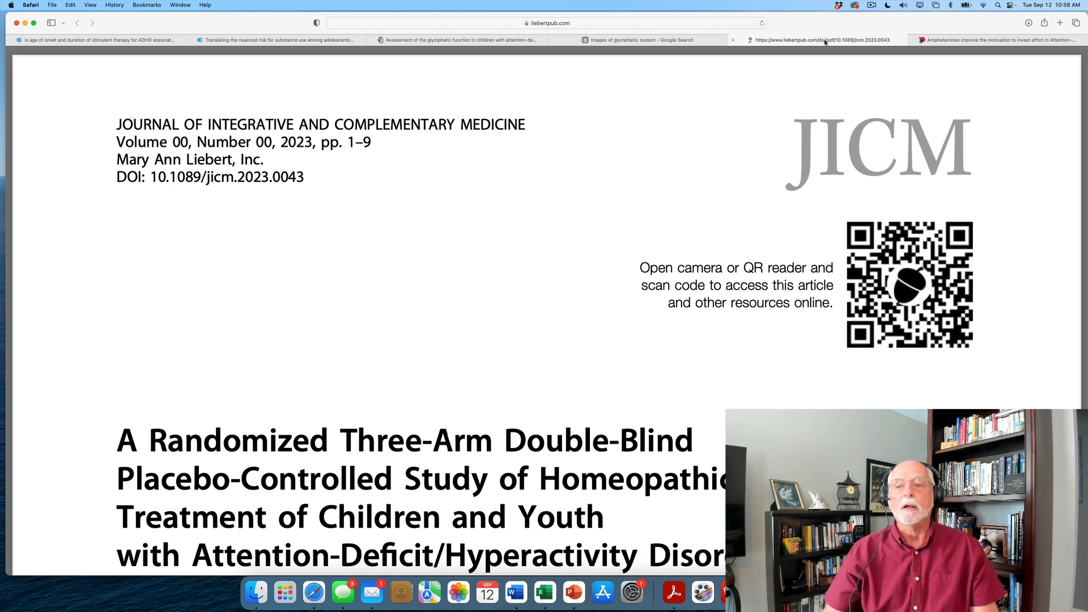
Switch to the Europe PMC amphetamines-and-motivation article and scroll through its abstract findings
click(992, 39)
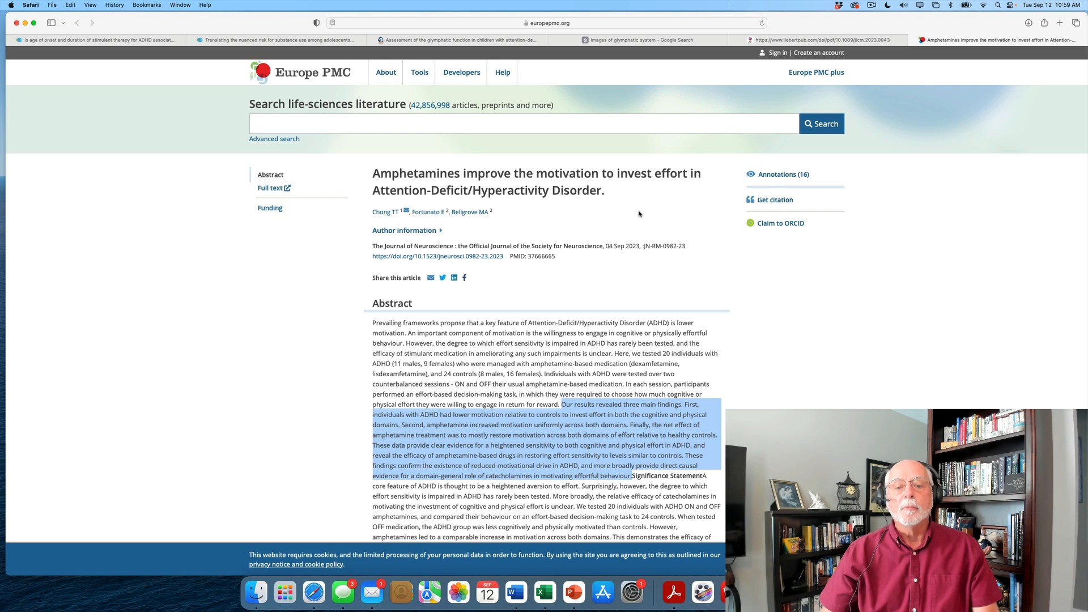
scroll(down, 3)
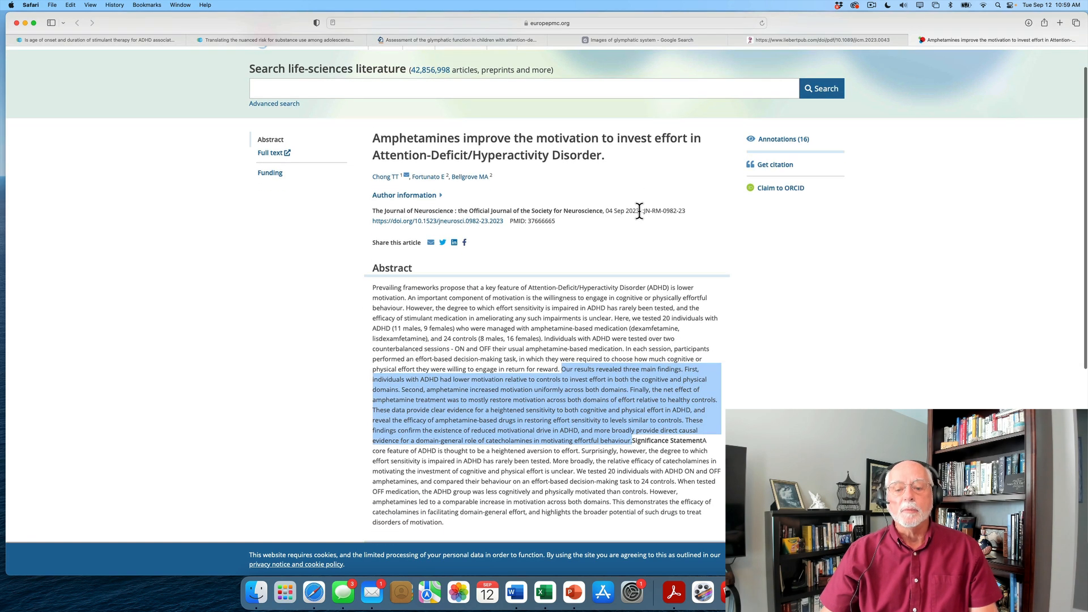
scroll(down, 3)
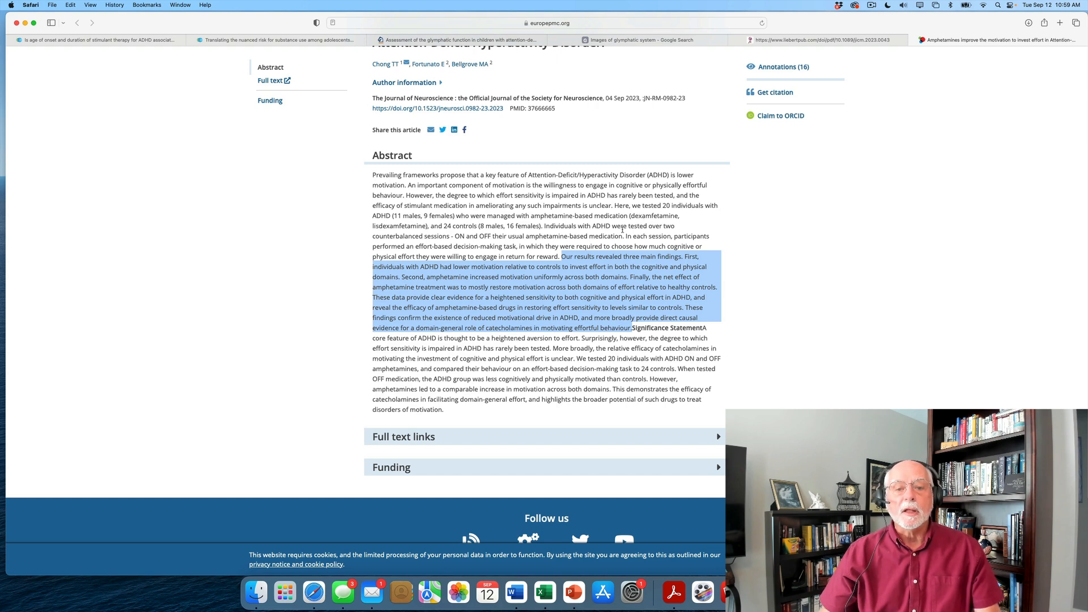
scroll(down, 3)
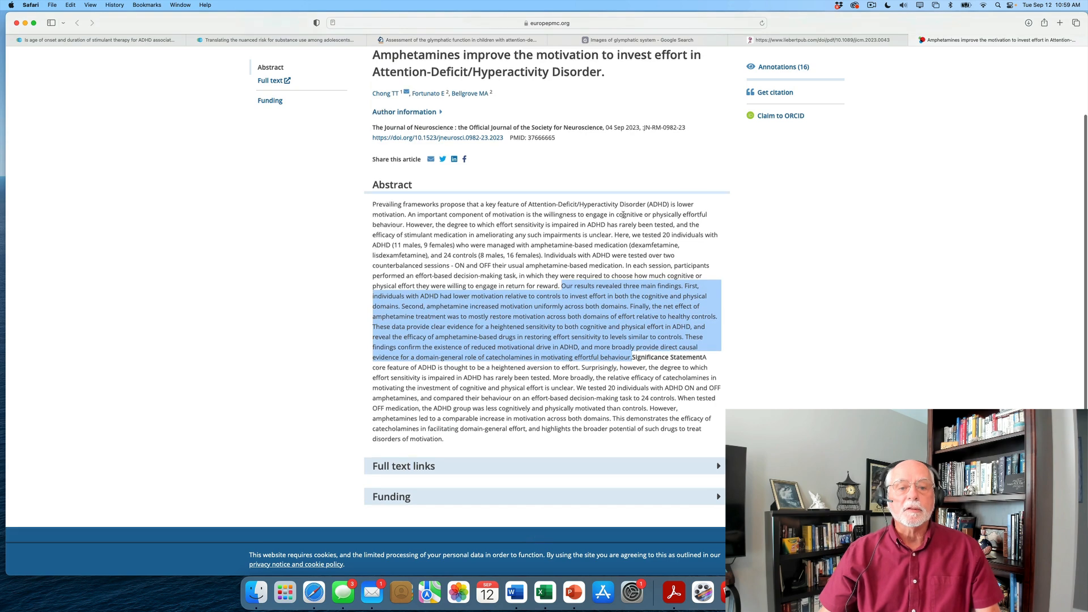
scroll(down, 3)
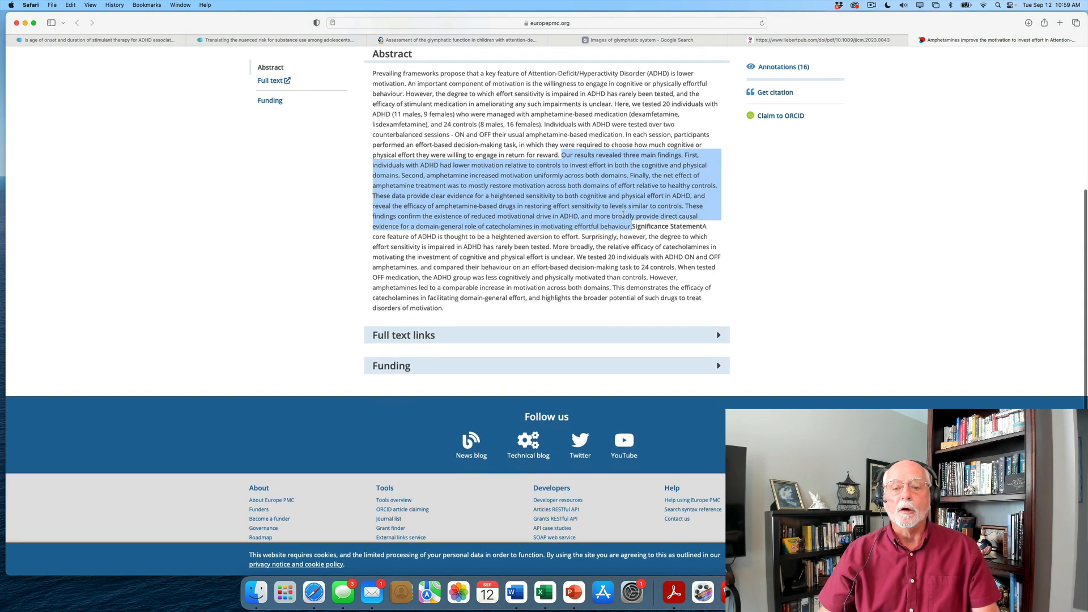
scroll(down, 3)
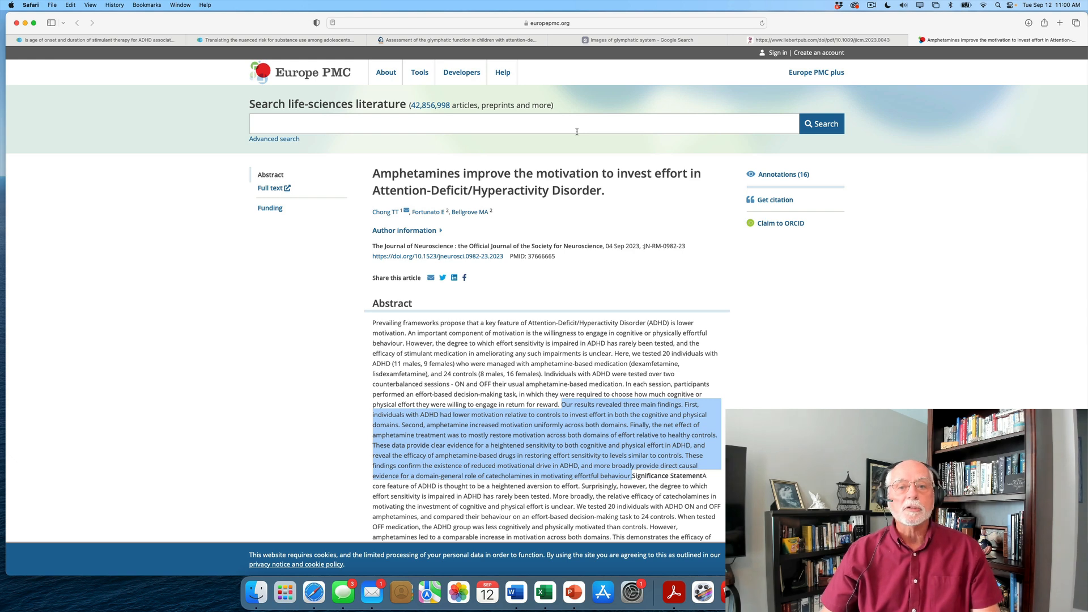
mouse_move(674, 97)
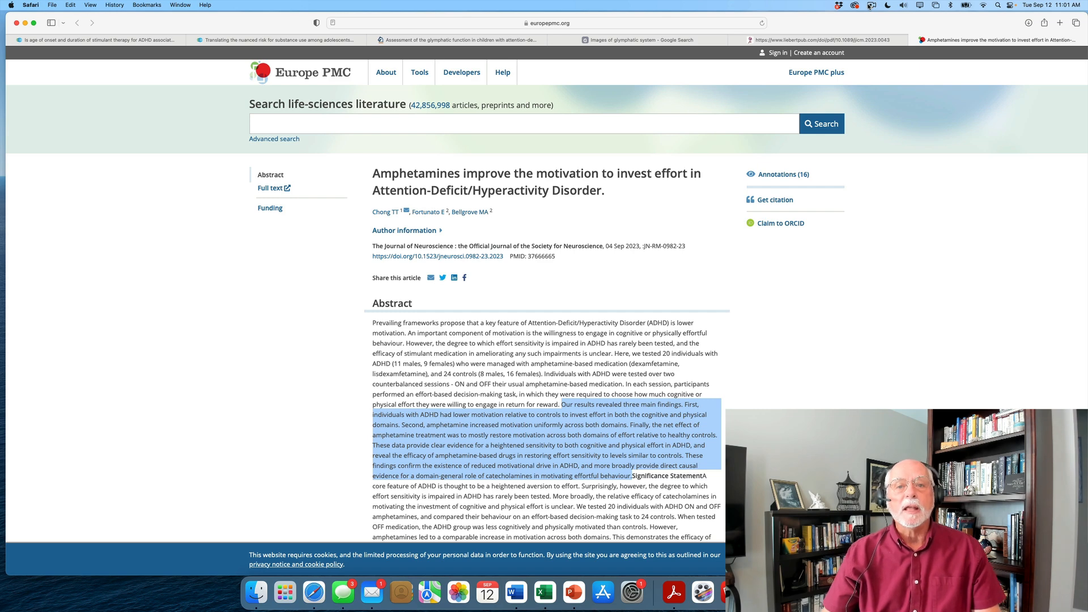
click(872, 5)
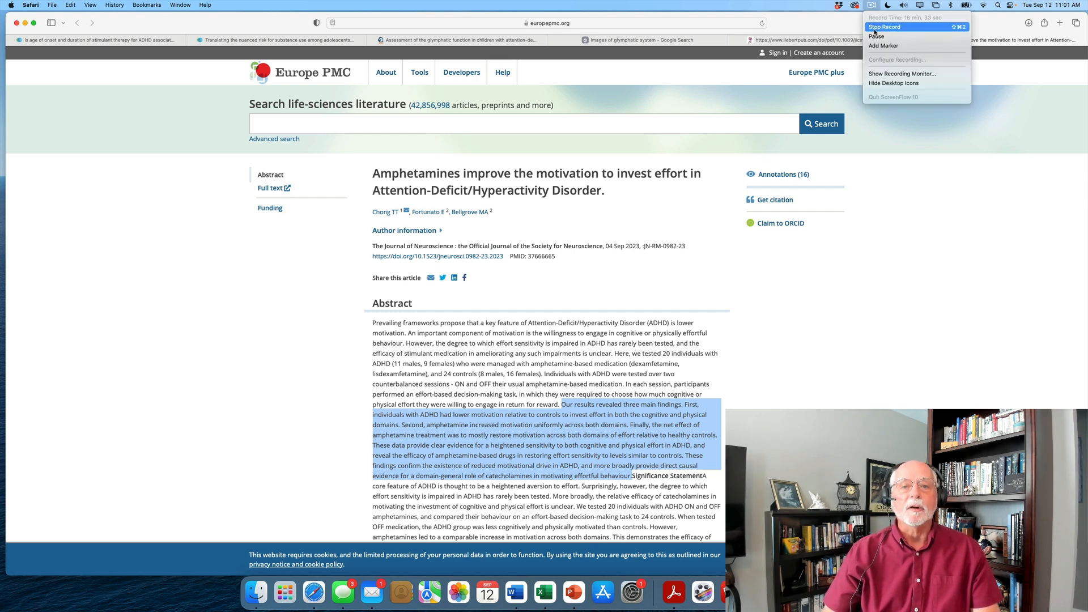